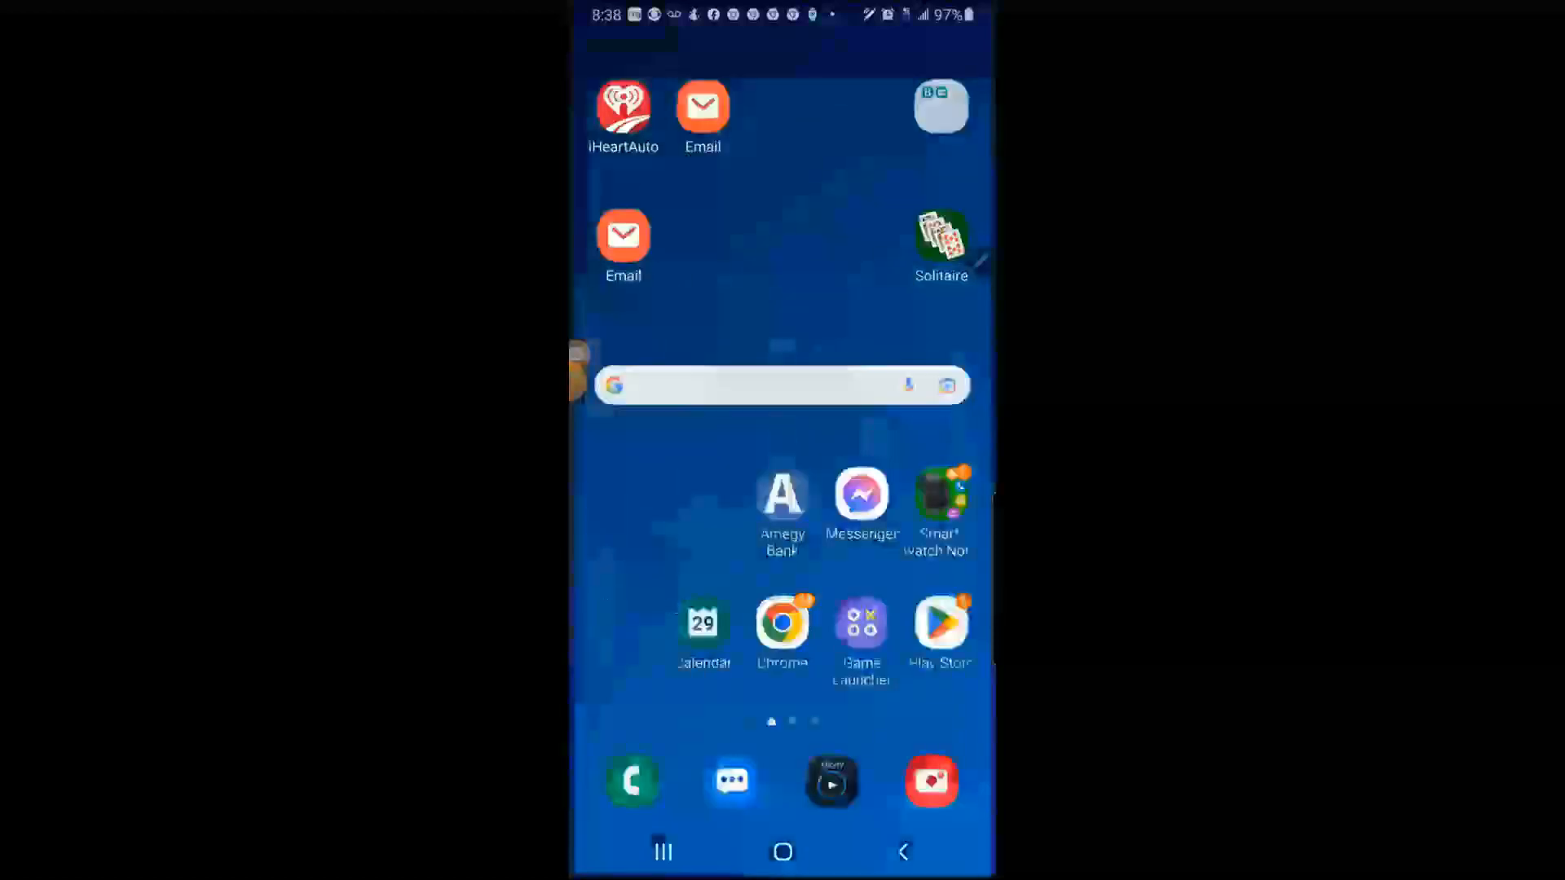
- Draft a new Samsung Messages conversation to 77069 containing the word 'Bible'
left_click(732, 781)
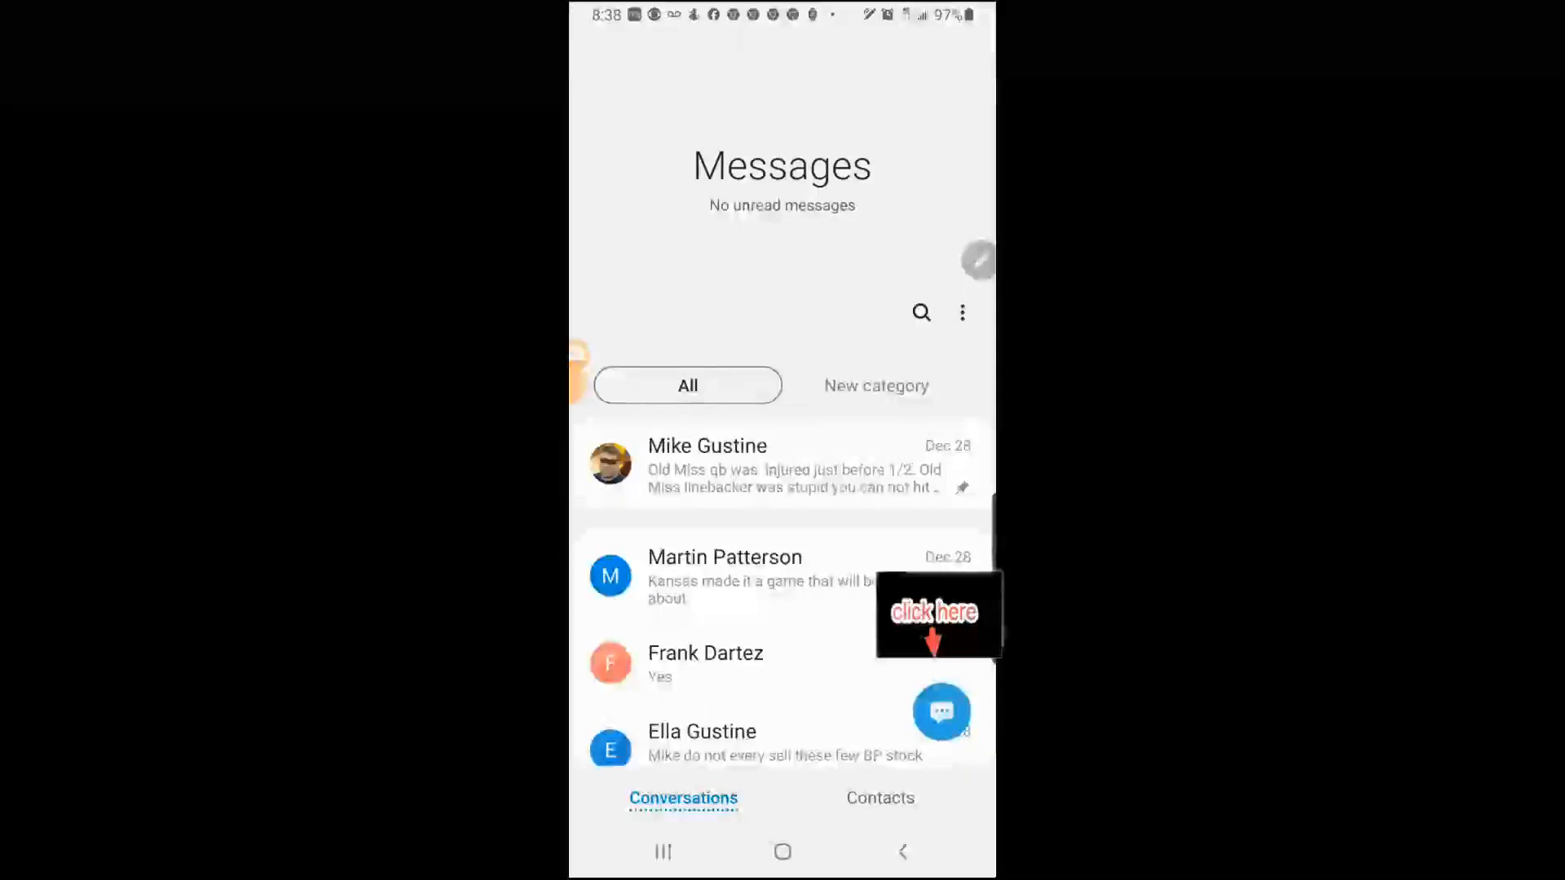
left_click(939, 712)
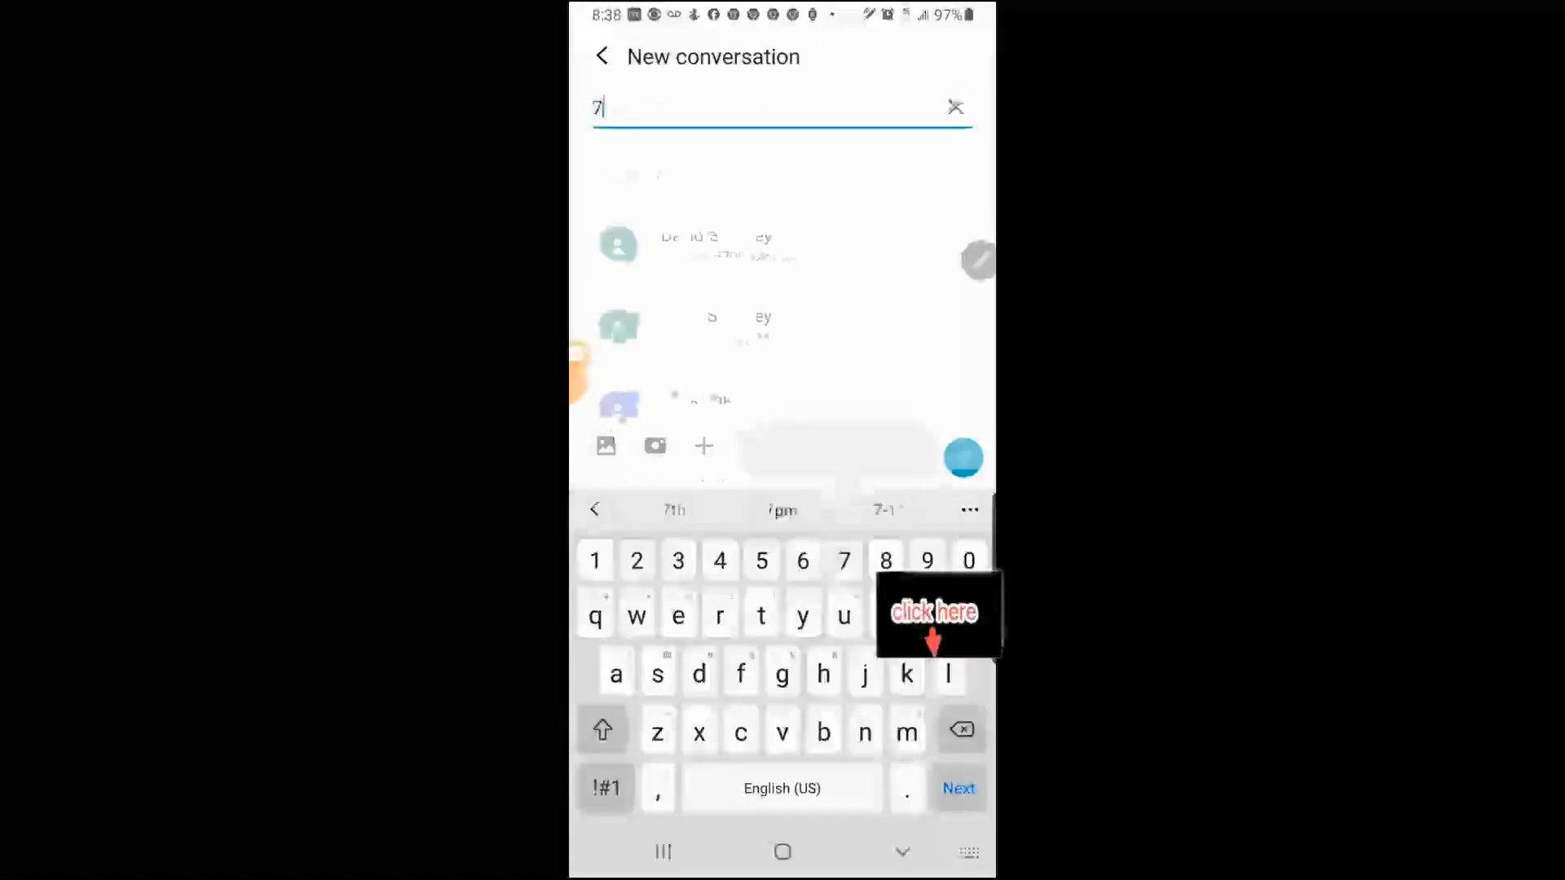
type("70")
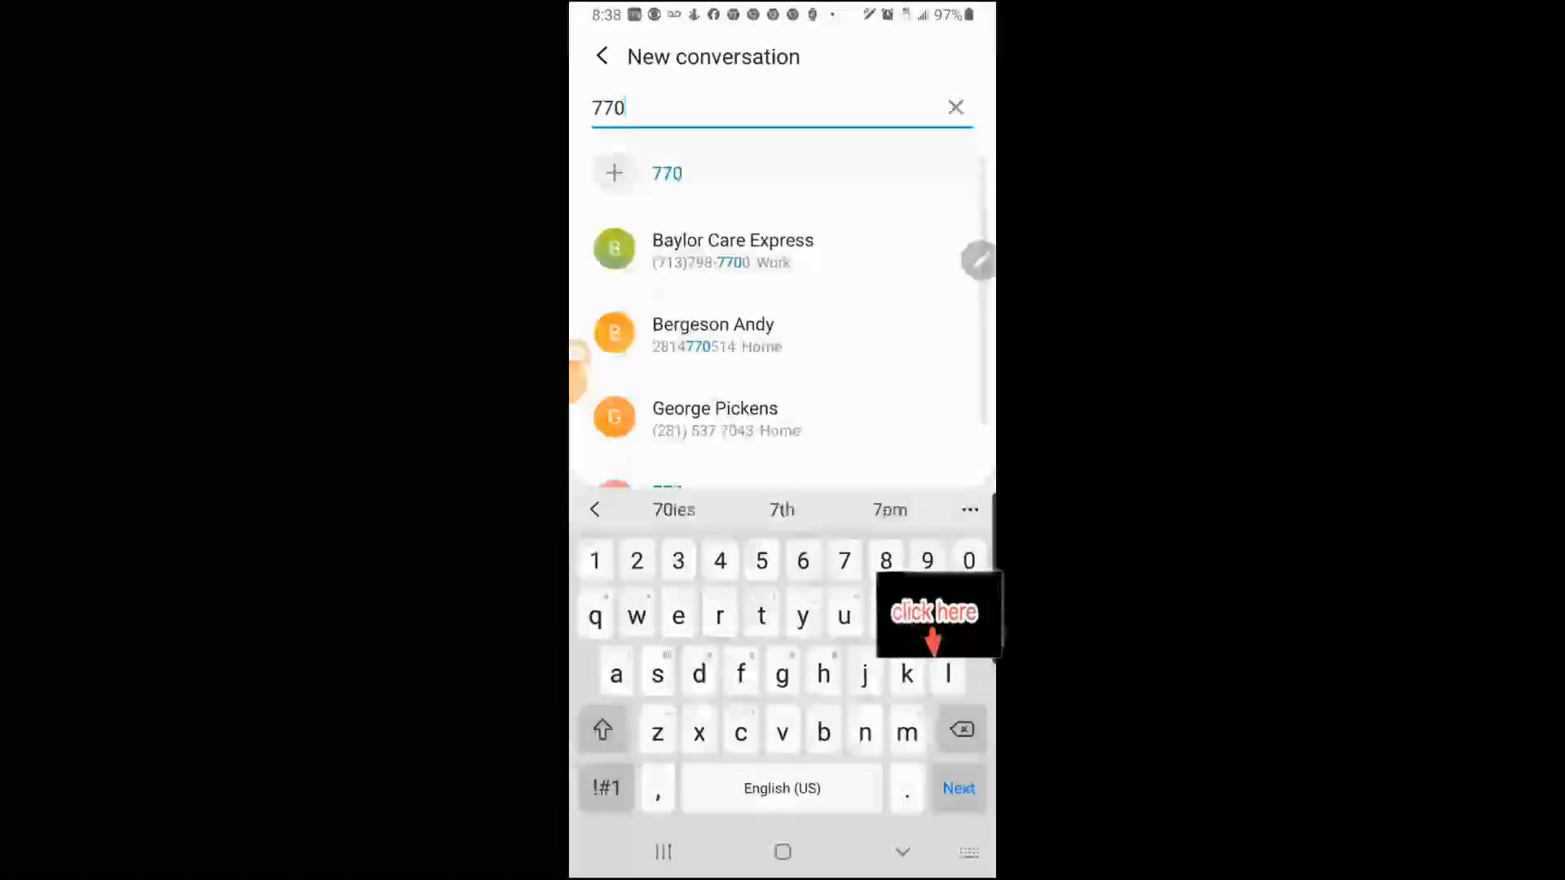
type("69")
type("Bible")
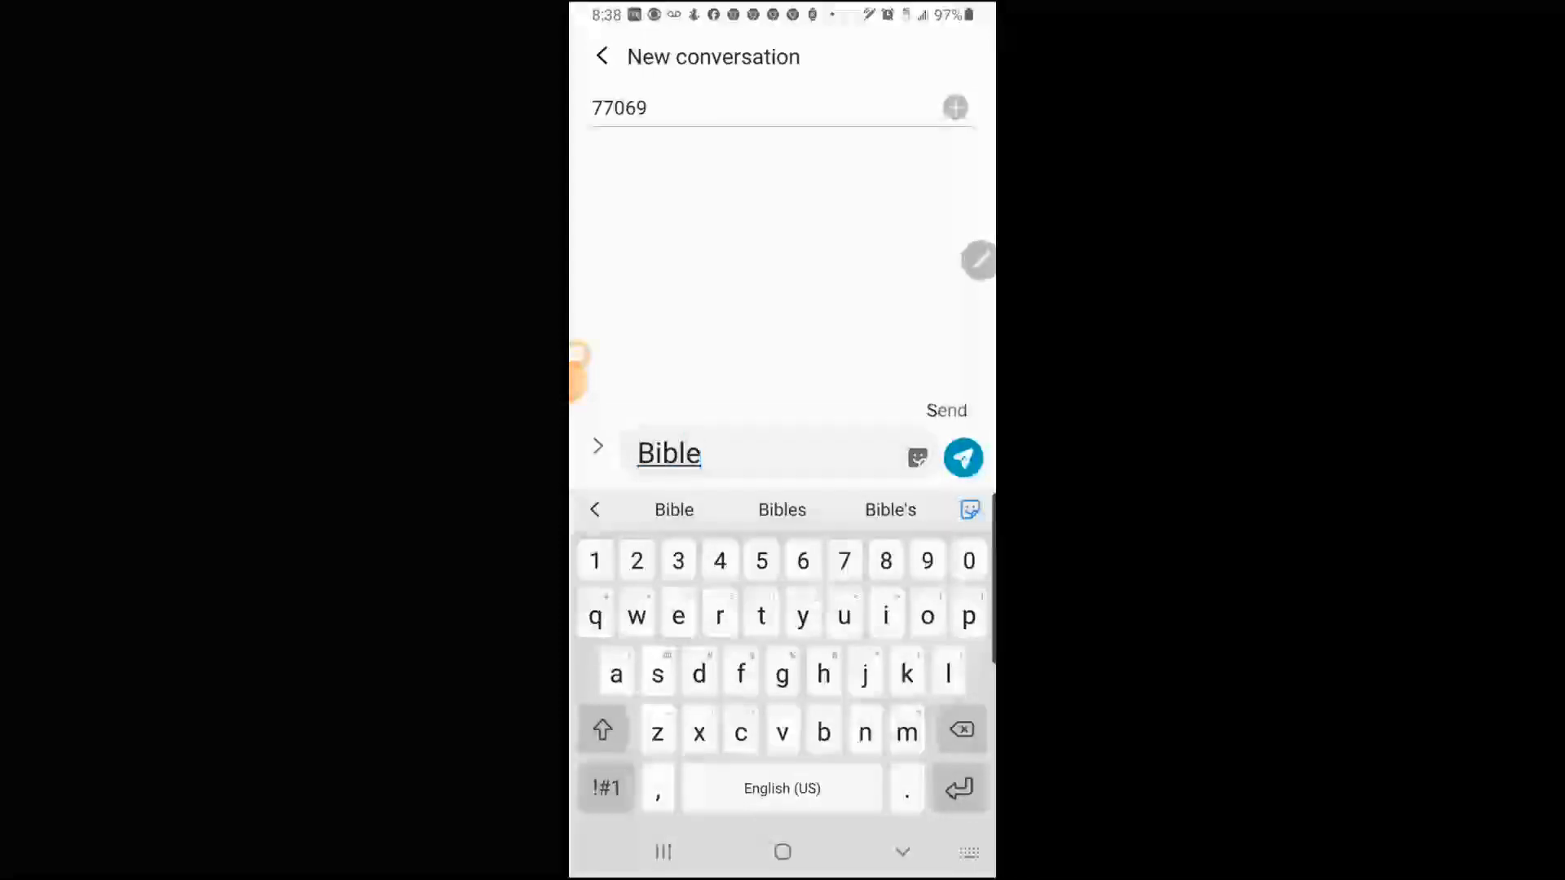
- Send 'Bible' to 77069, accept the charges warning, and follow the app.bible.com reply link
left_click(961, 457)
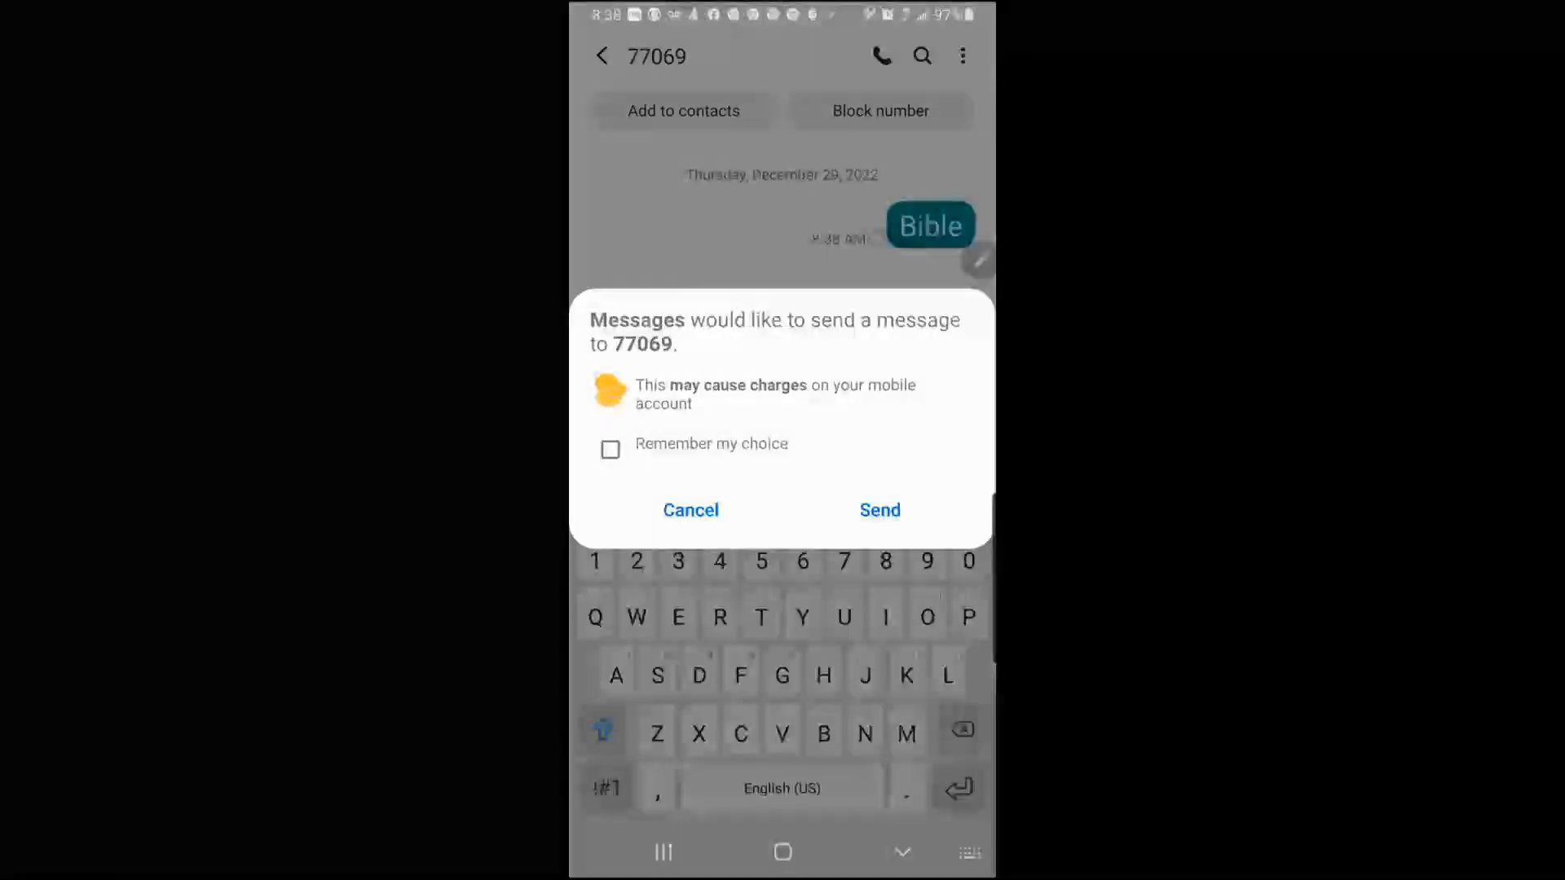
left_click(878, 510)
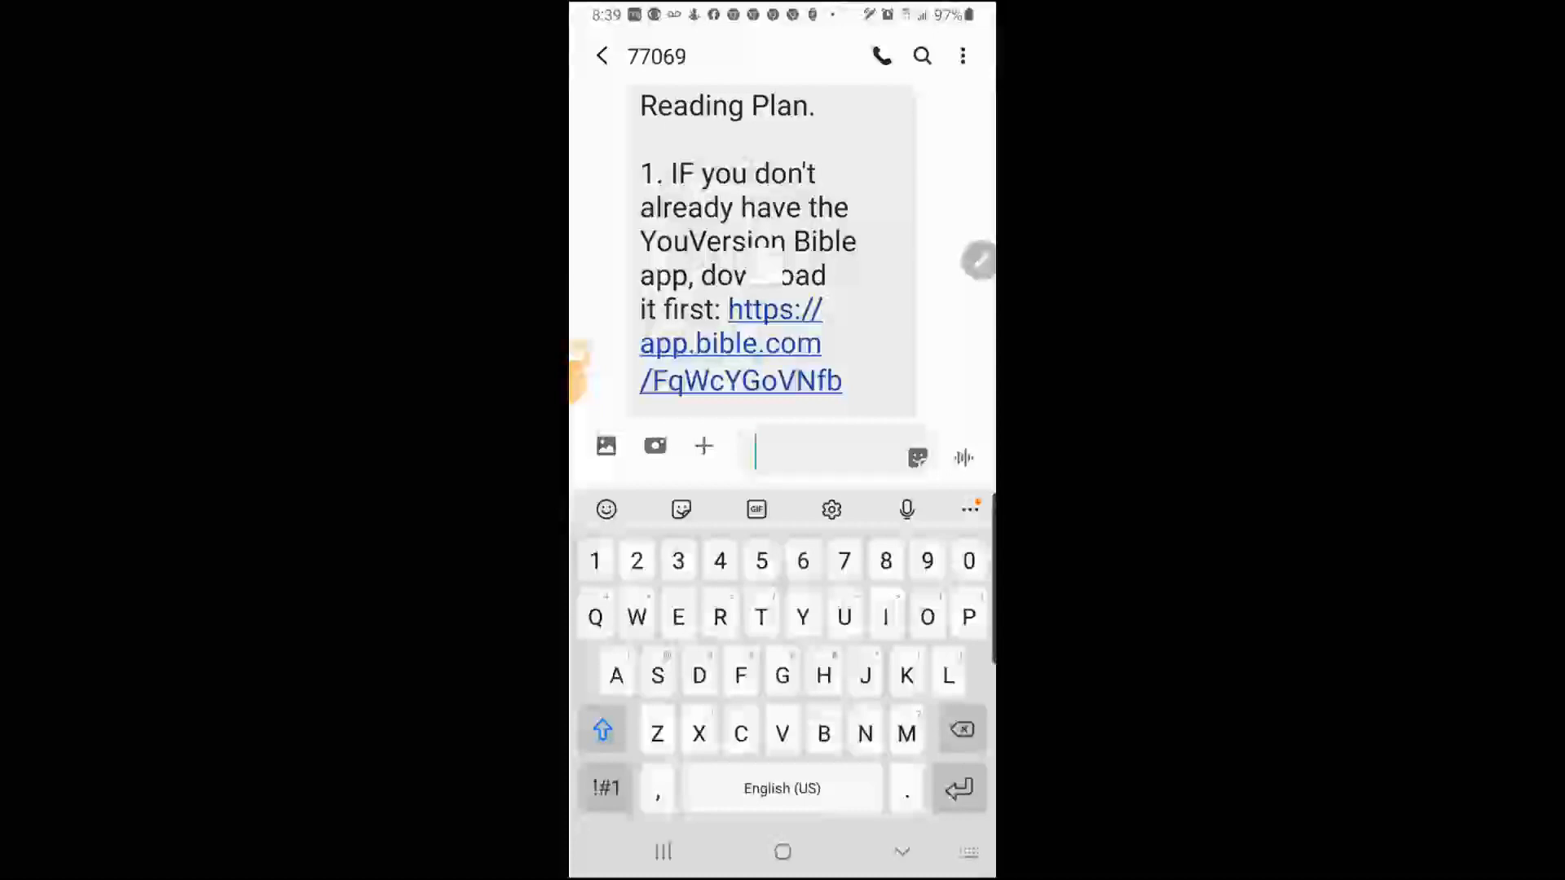
left_click(741, 344)
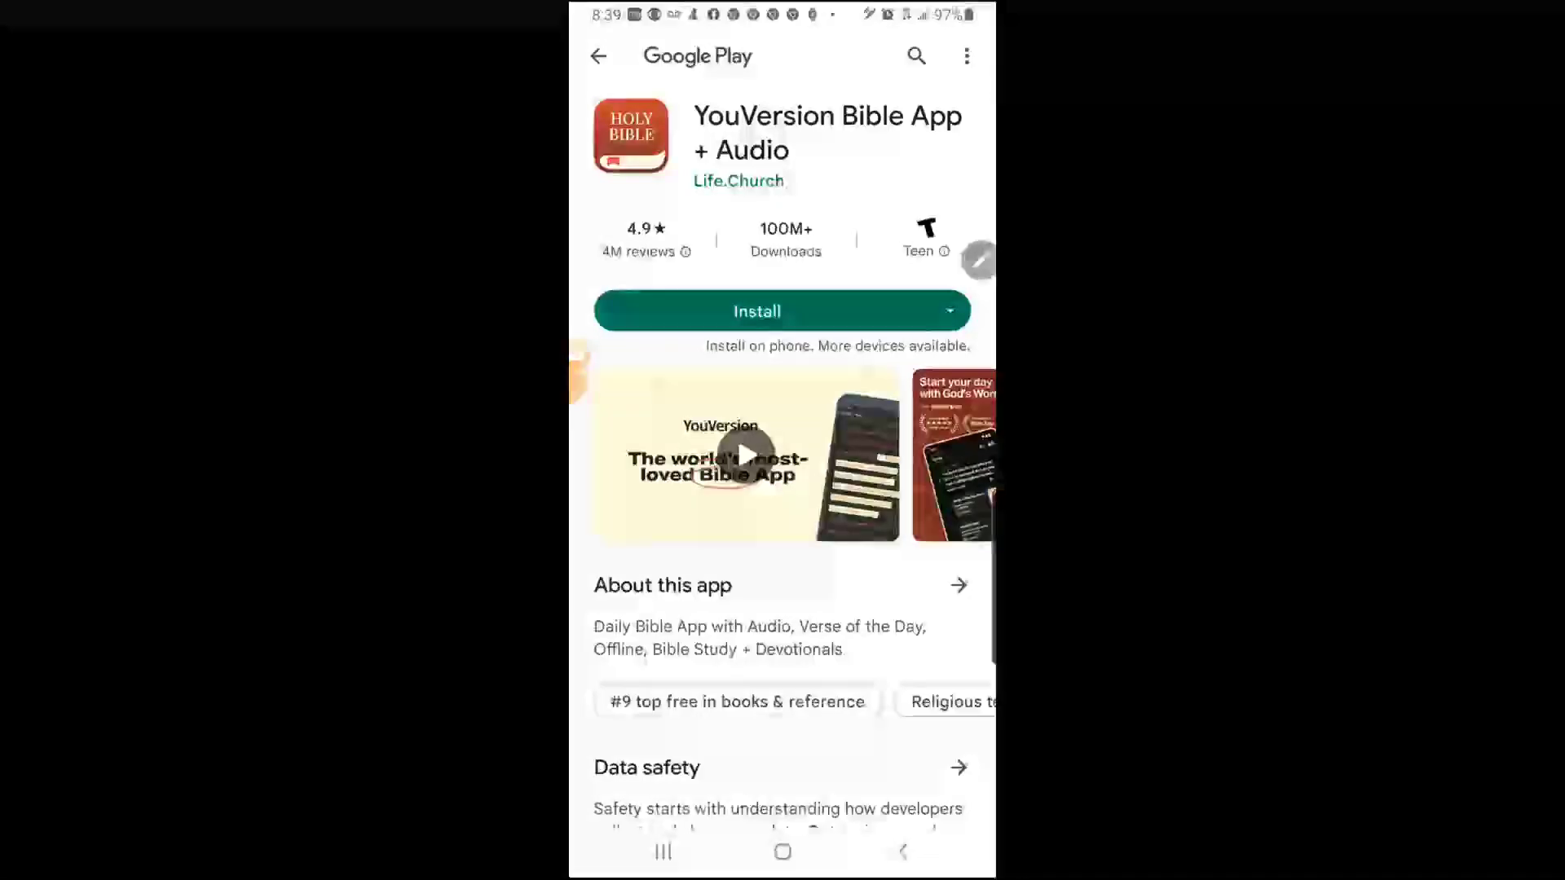
- Install the YouVersion Bible App from Google Play and launch it
left_click(757, 311)
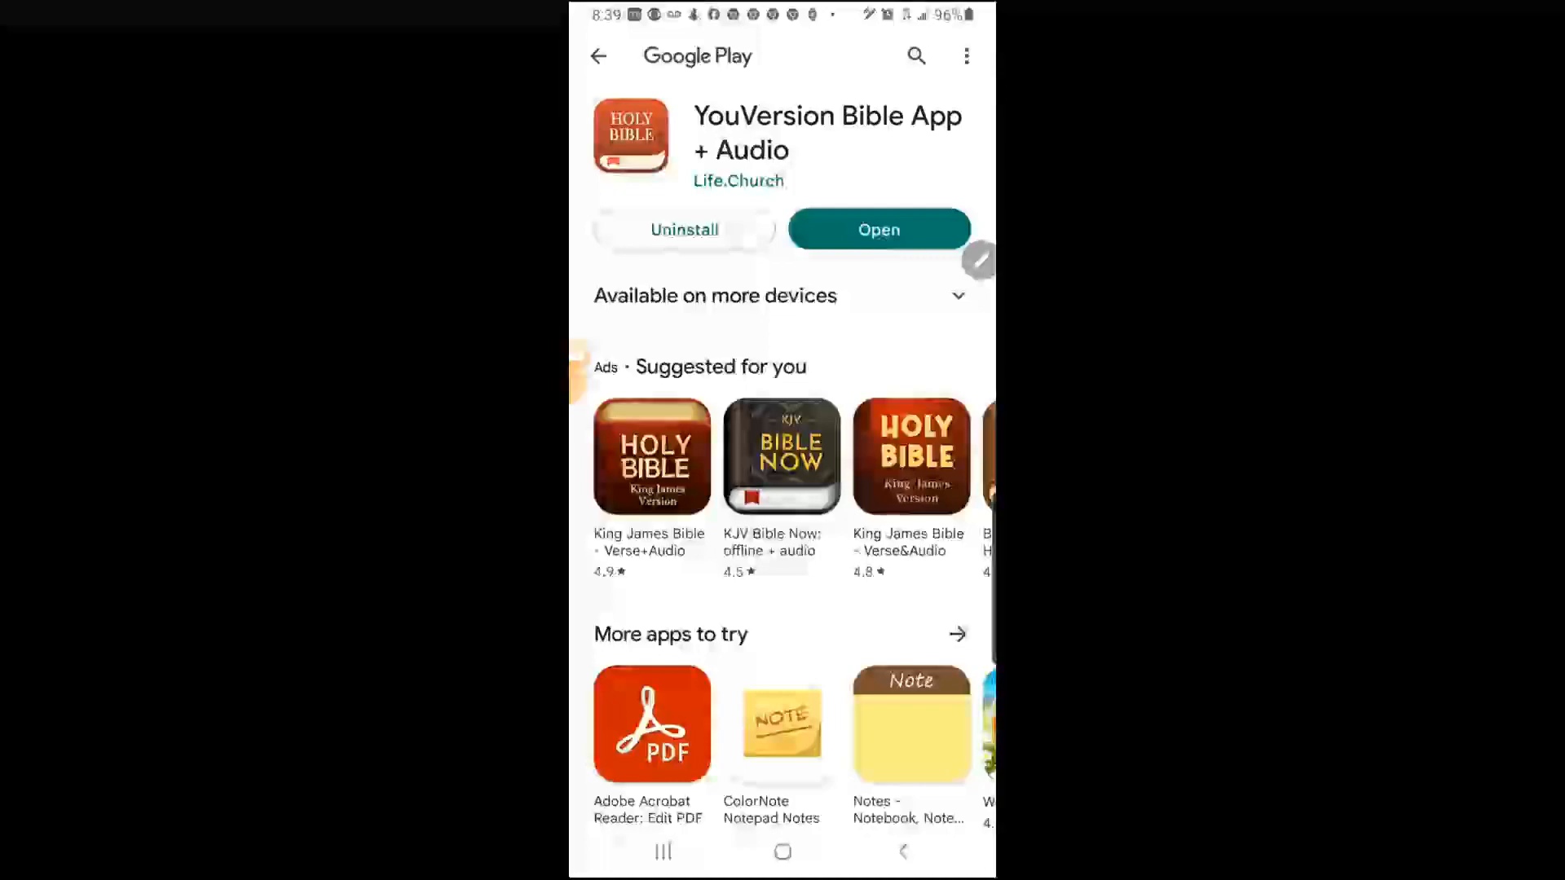
left_click(879, 230)
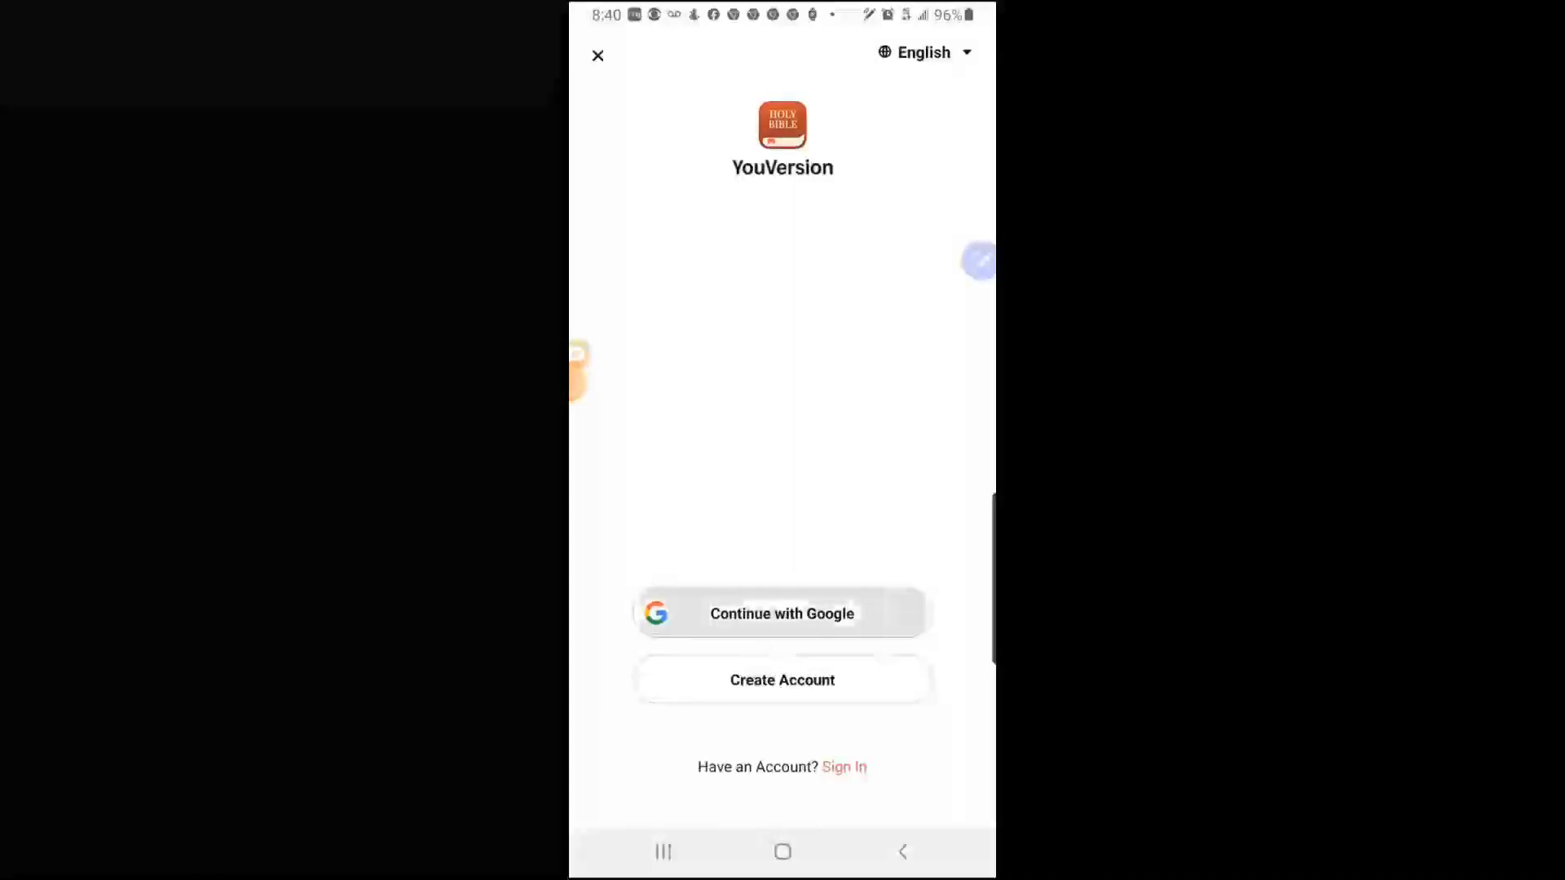
- Sign into YouVersion with the Google account and view My Plans
left_click(782, 613)
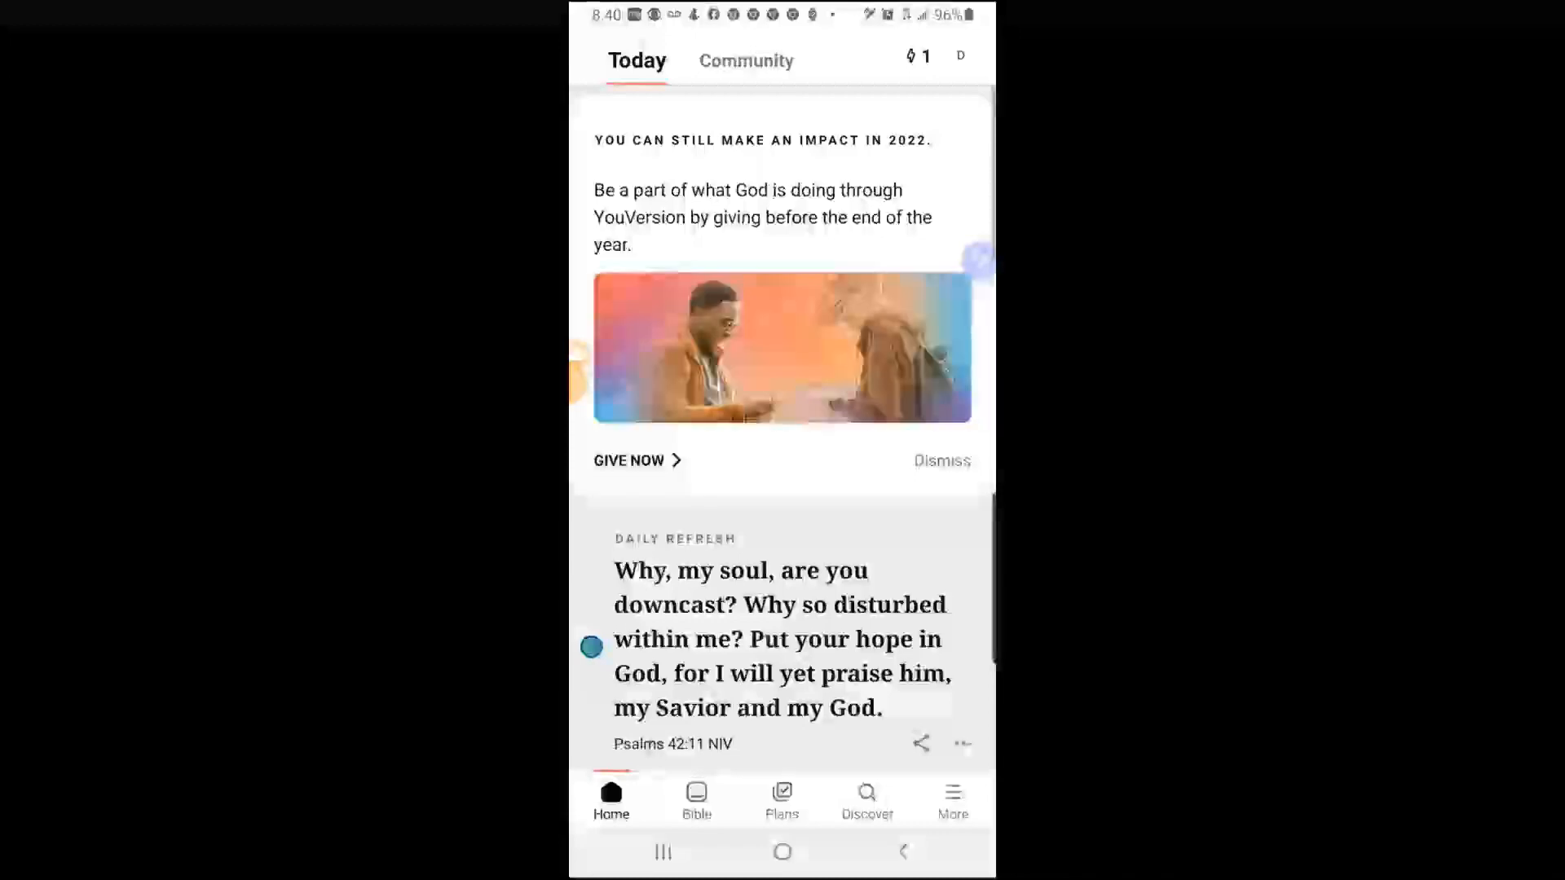
left_click(781, 799)
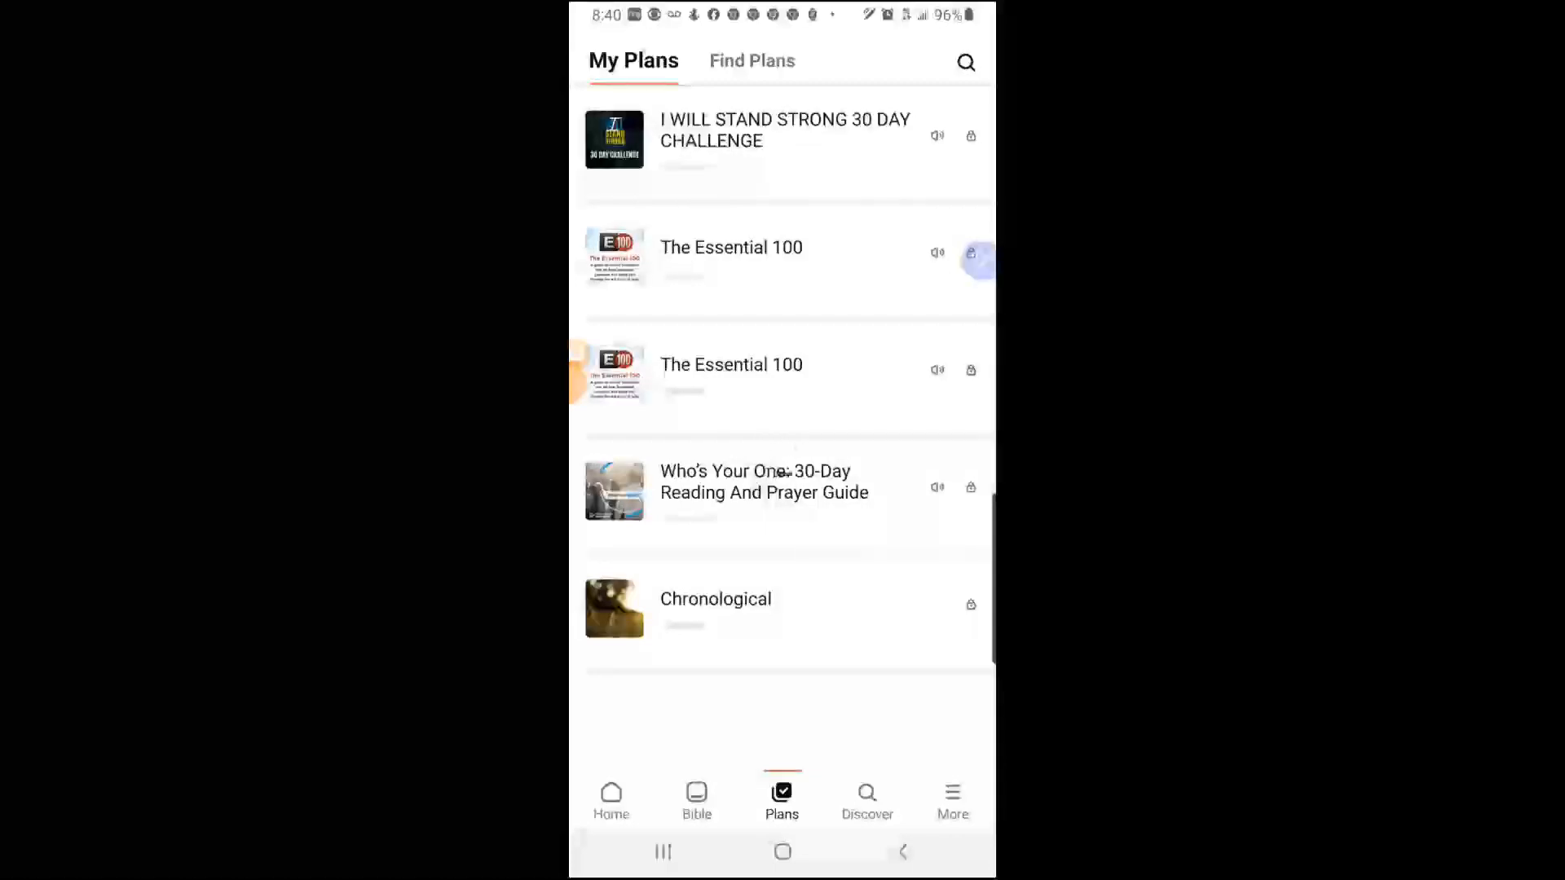
- Open the plan search page from My Plans via the magnifier icon
left_click(764, 482)
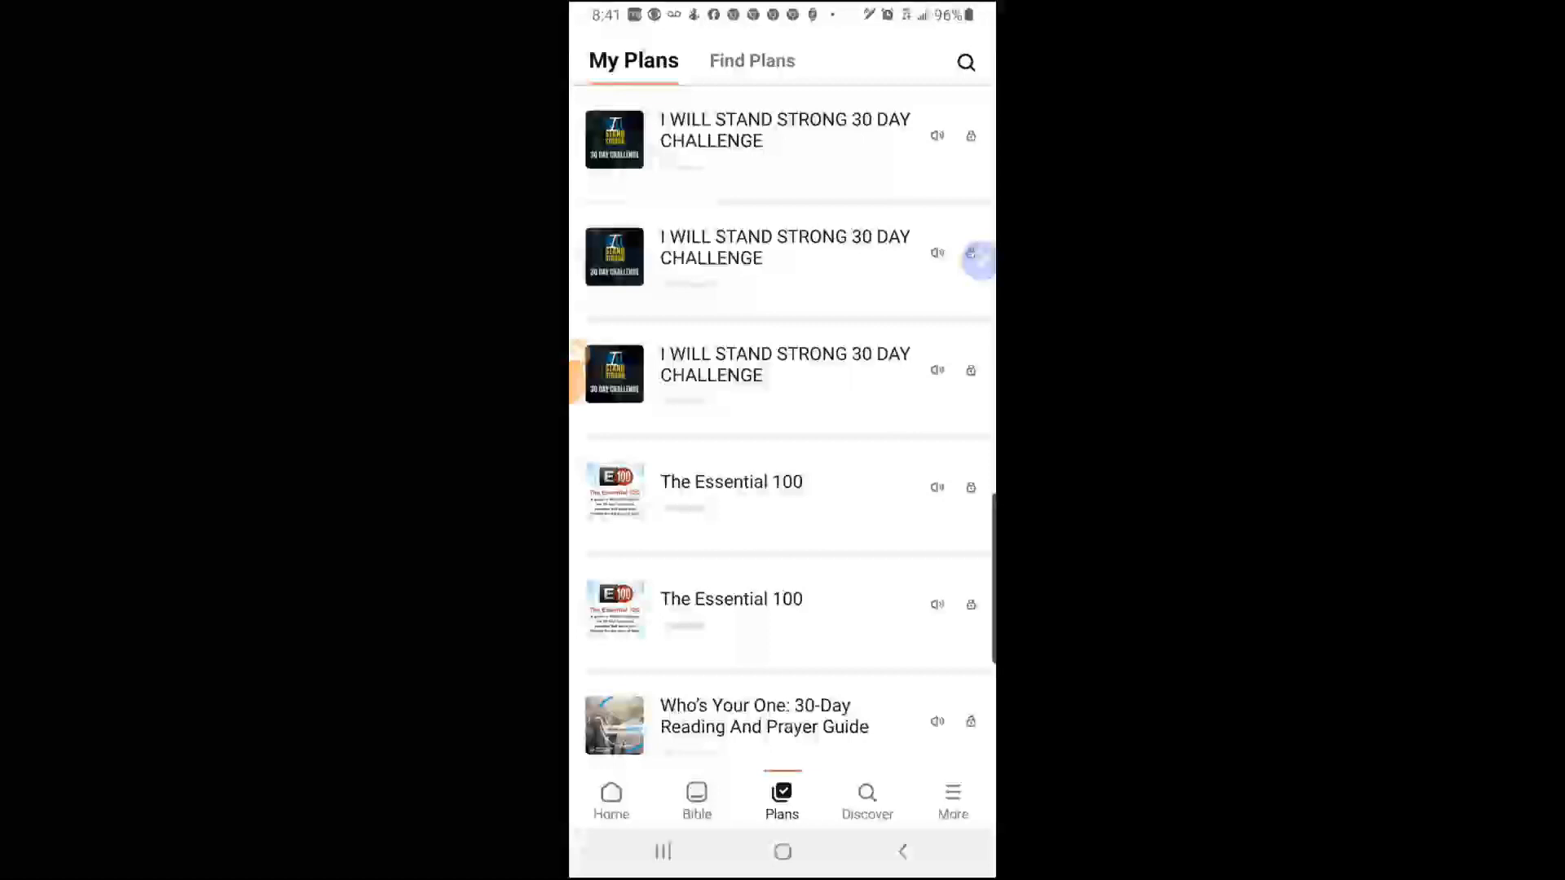
left_click(964, 61)
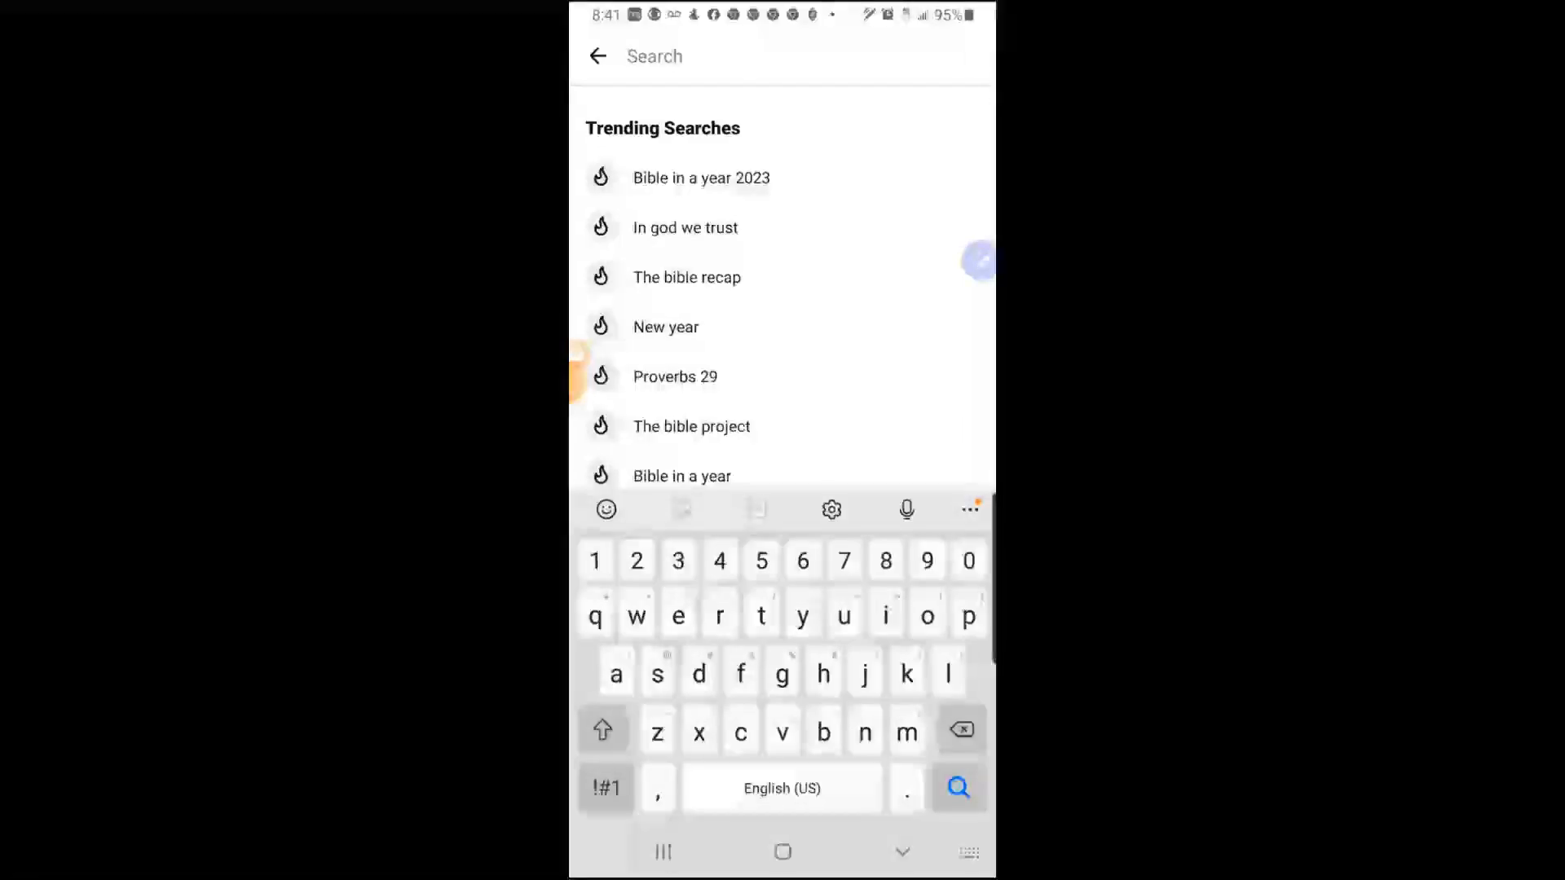
- Search 'i will stand strong challenge' and open the I WILL STAND STRONG 30 DAY CHALLENGE page
type("i wi")
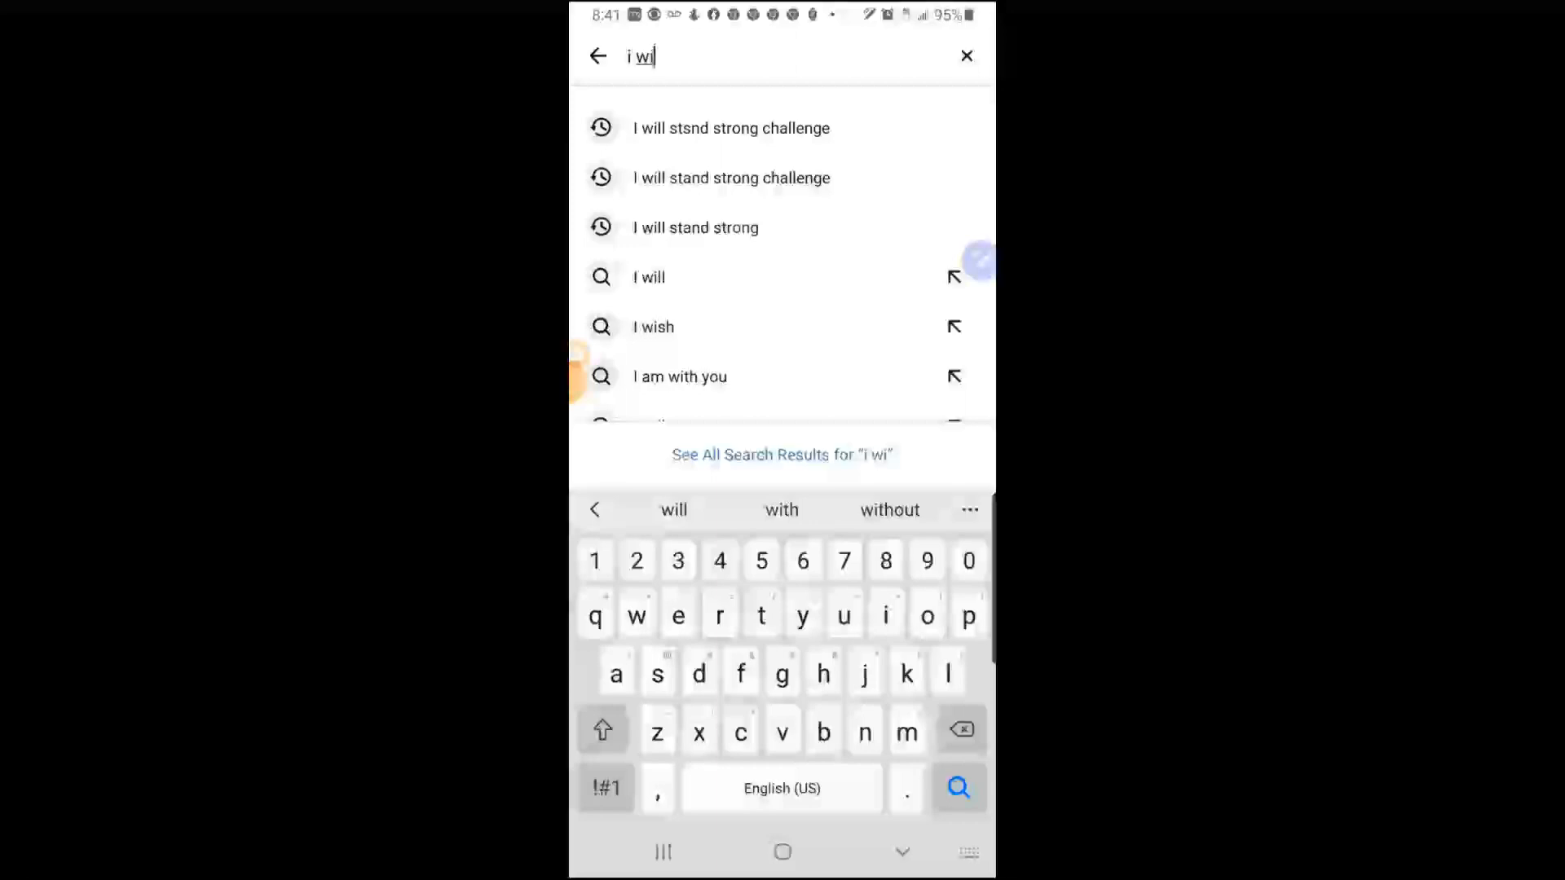
left_click(730, 178)
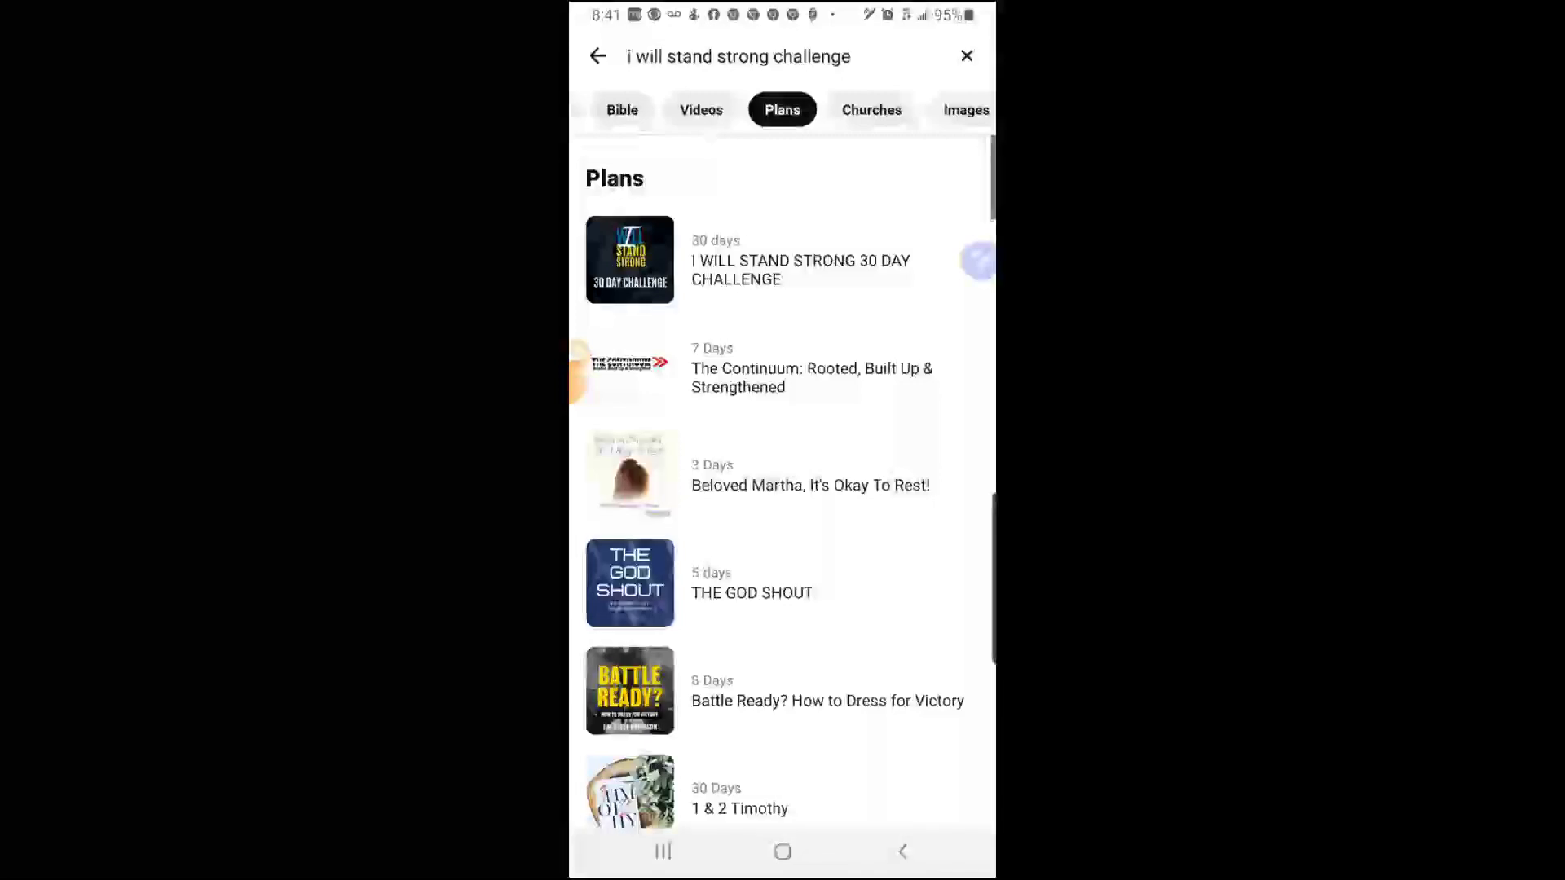
left_click(800, 270)
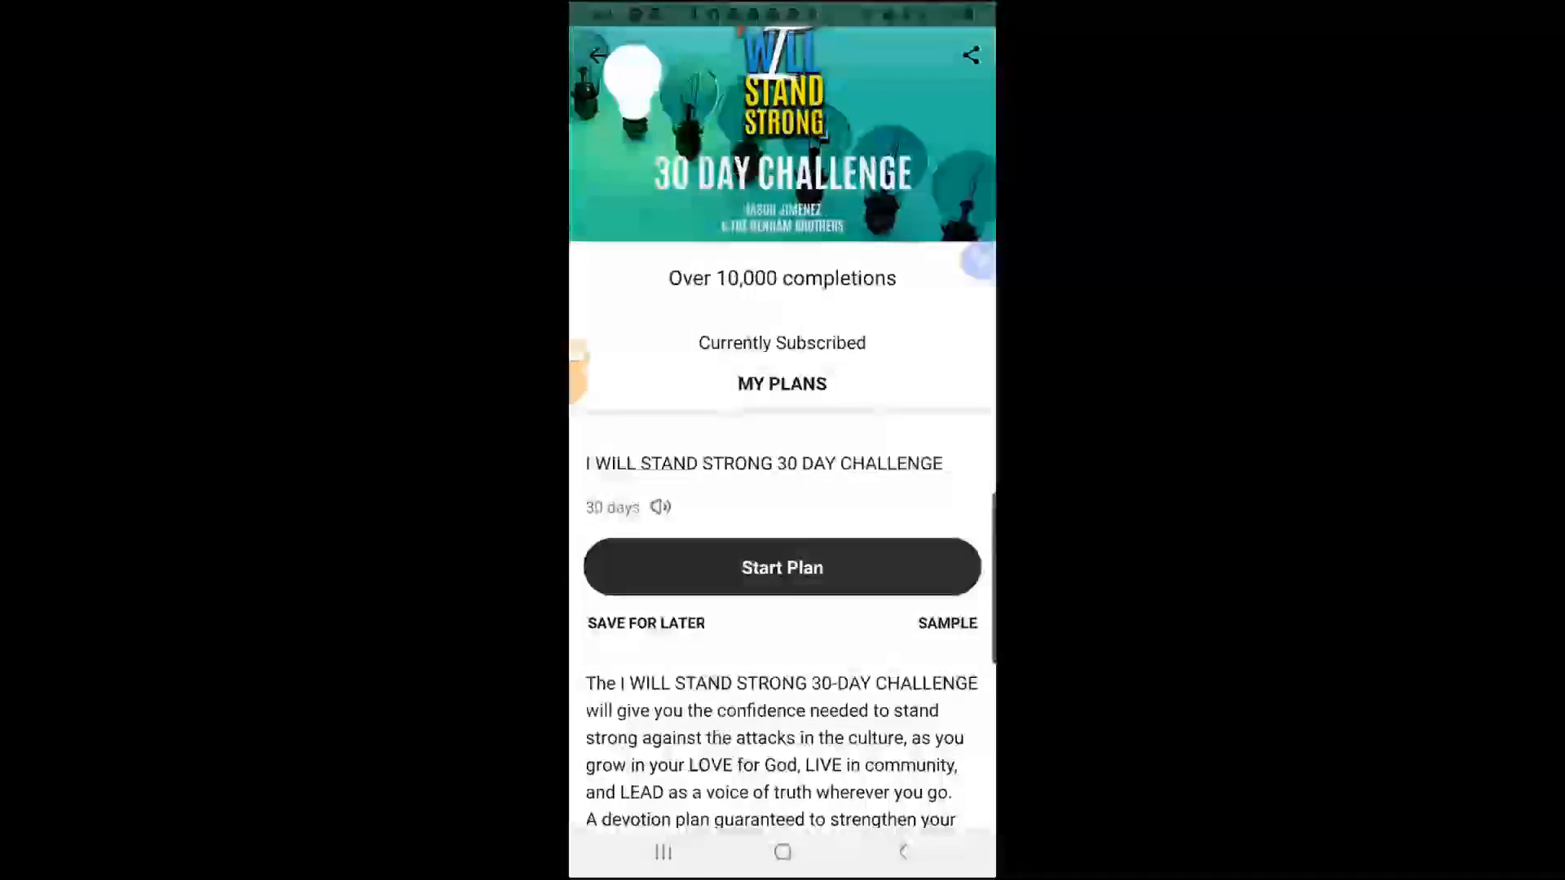
- Start the I WILL STAND STRONG 30 DAY CHALLENGE plan, check its ⋮ menu, and go Home
left_click(781, 567)
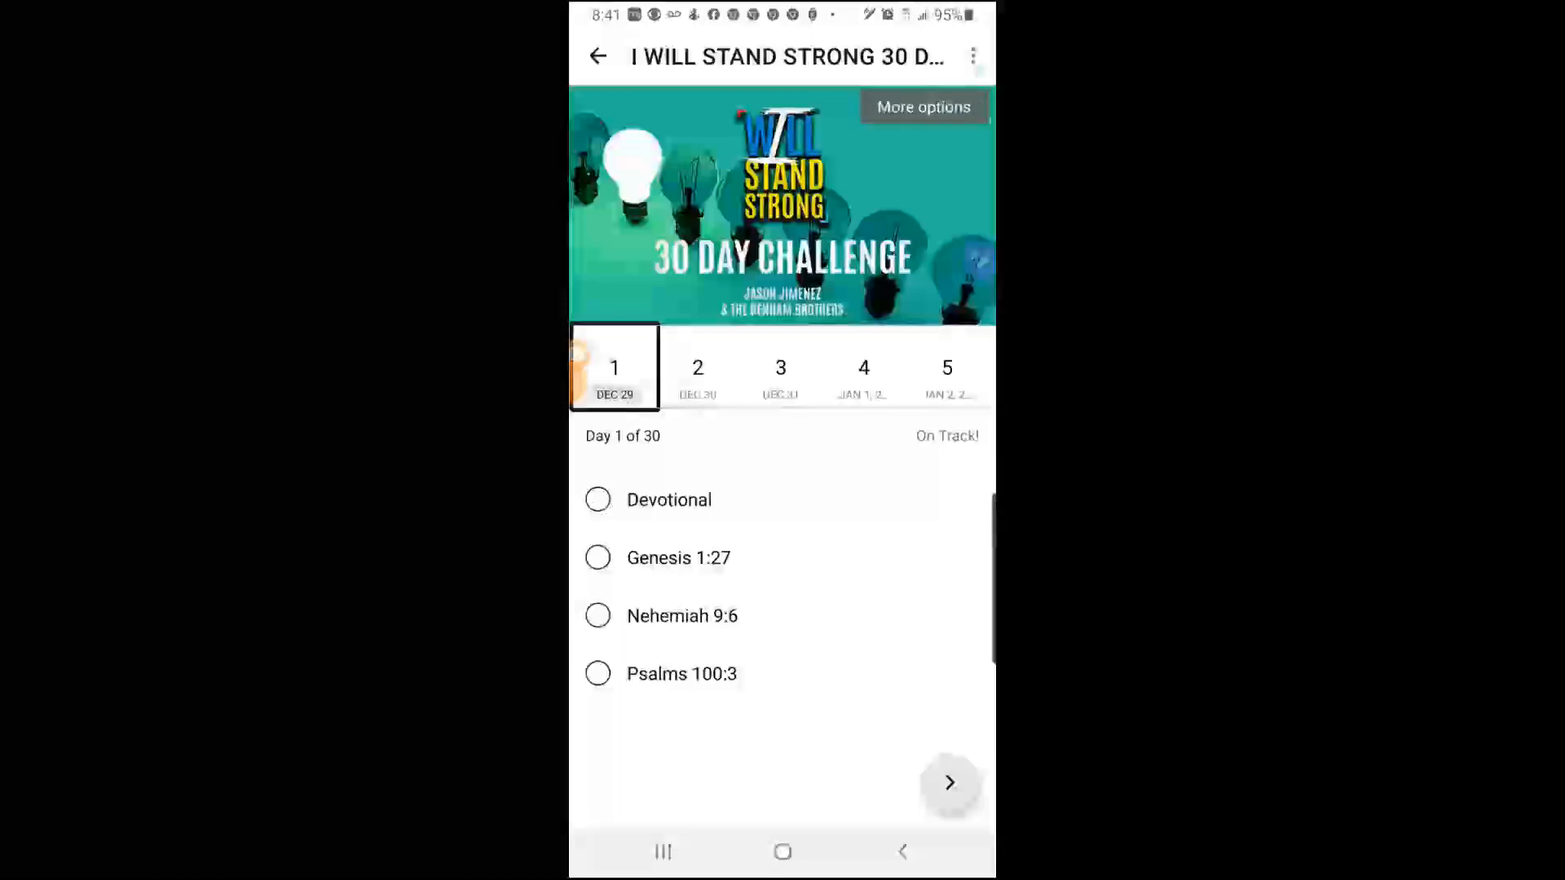
left_click(972, 56)
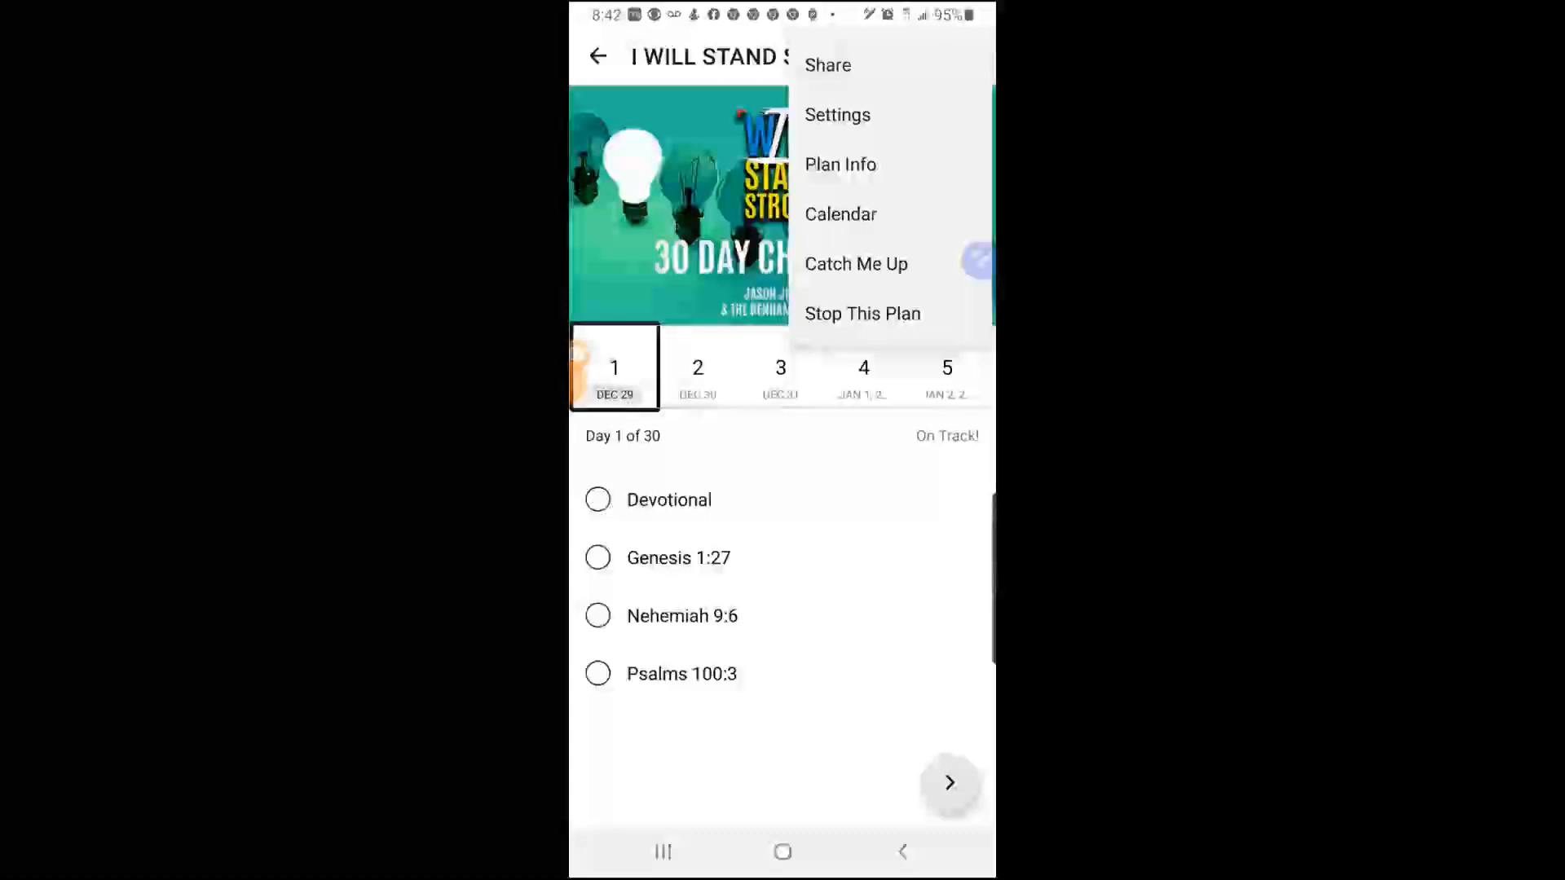
left_click(841, 214)
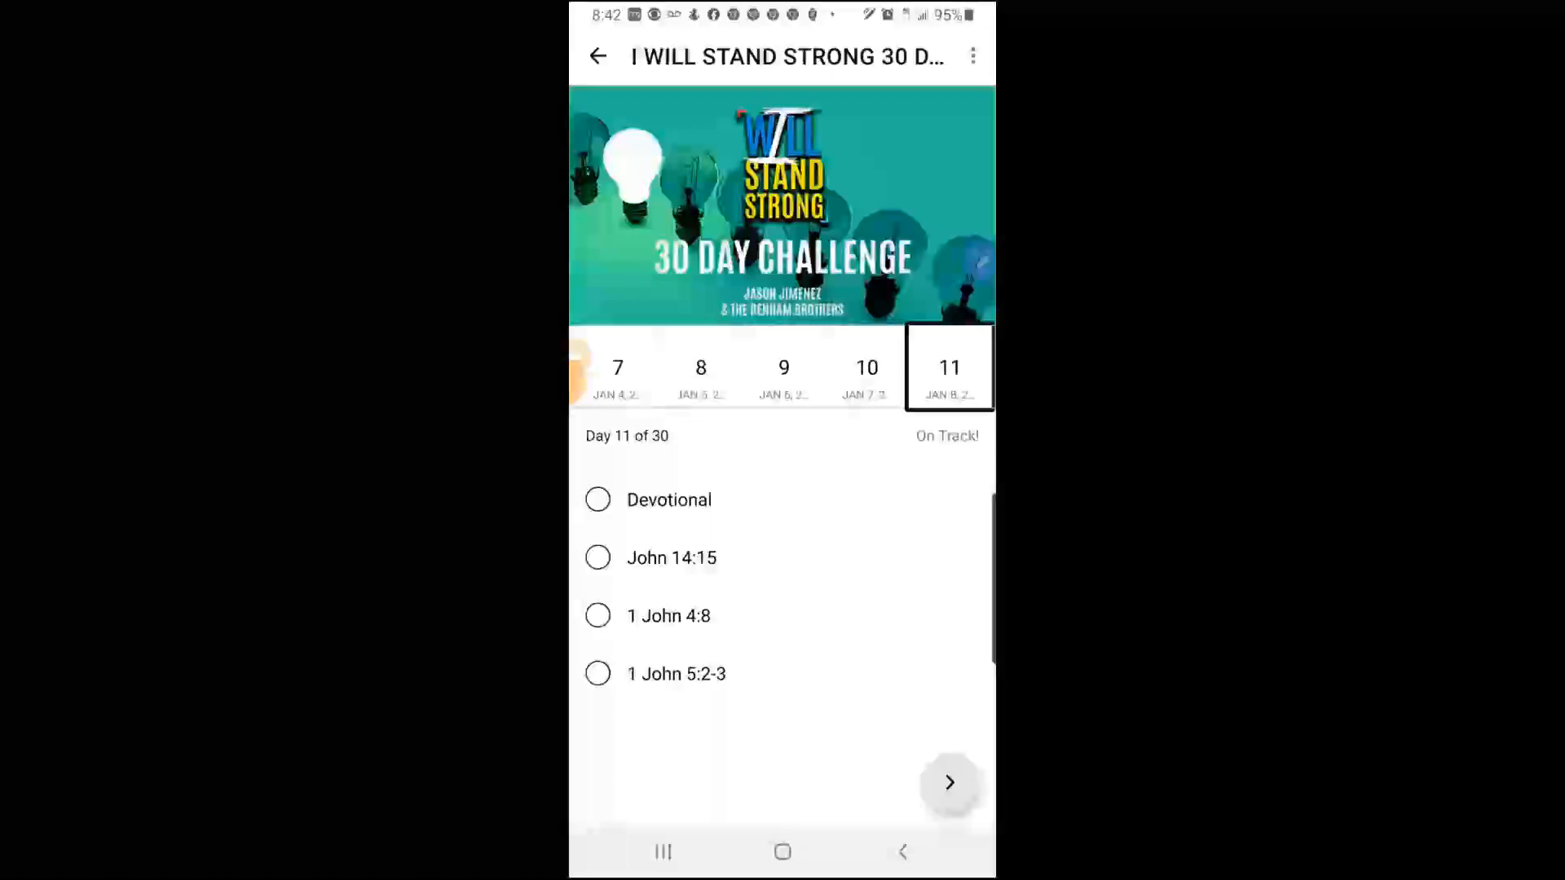
left_click(783, 851)
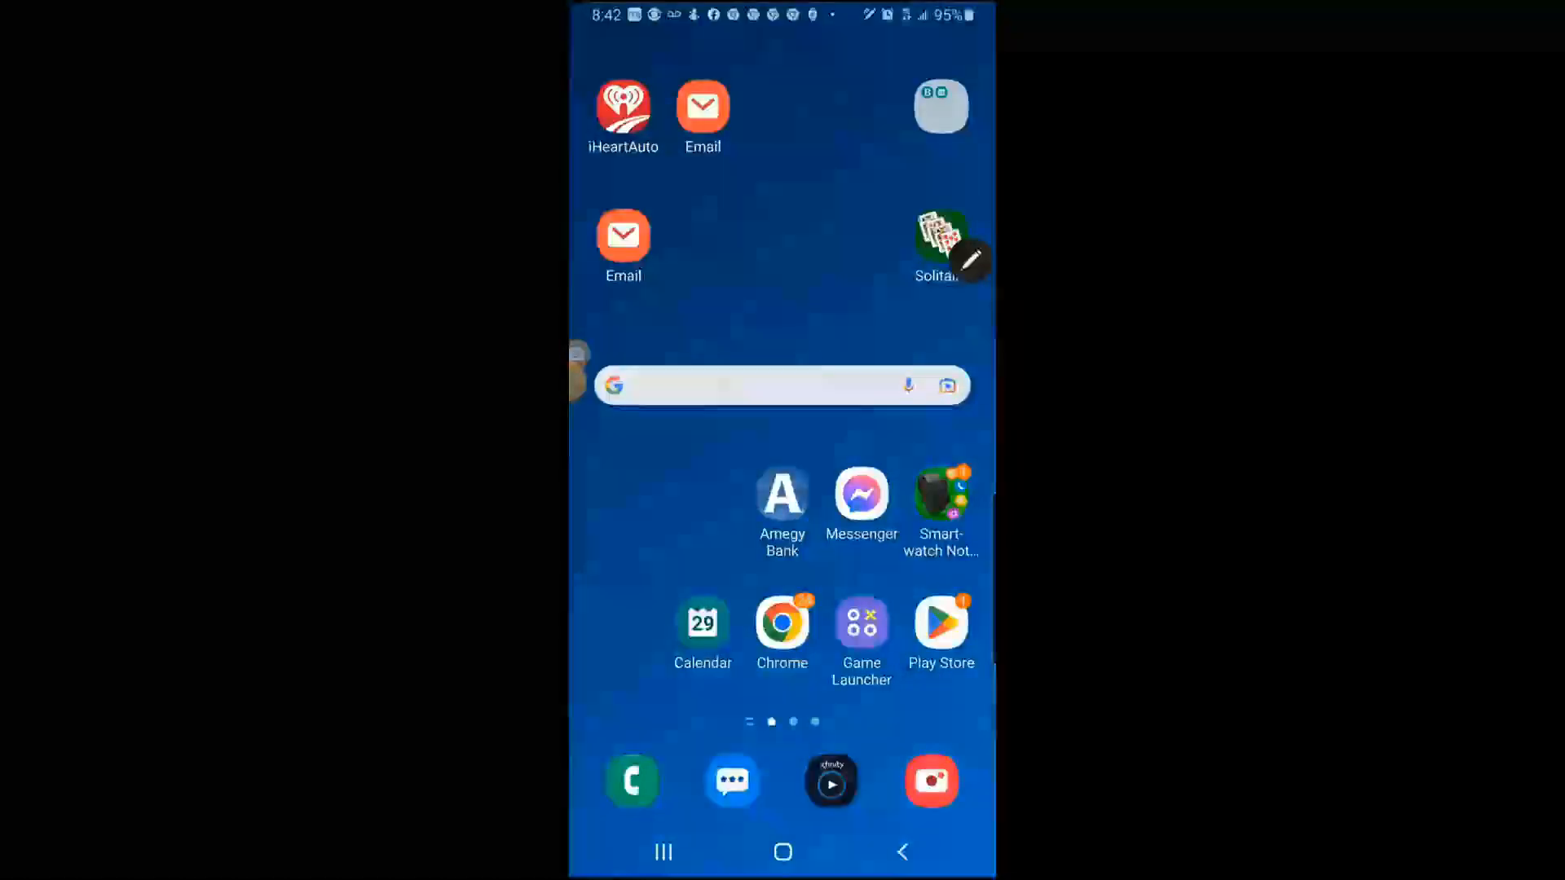
- Launch Bible from the app drawer and show My Plans with the stand strong challenge
scroll("up", 3)
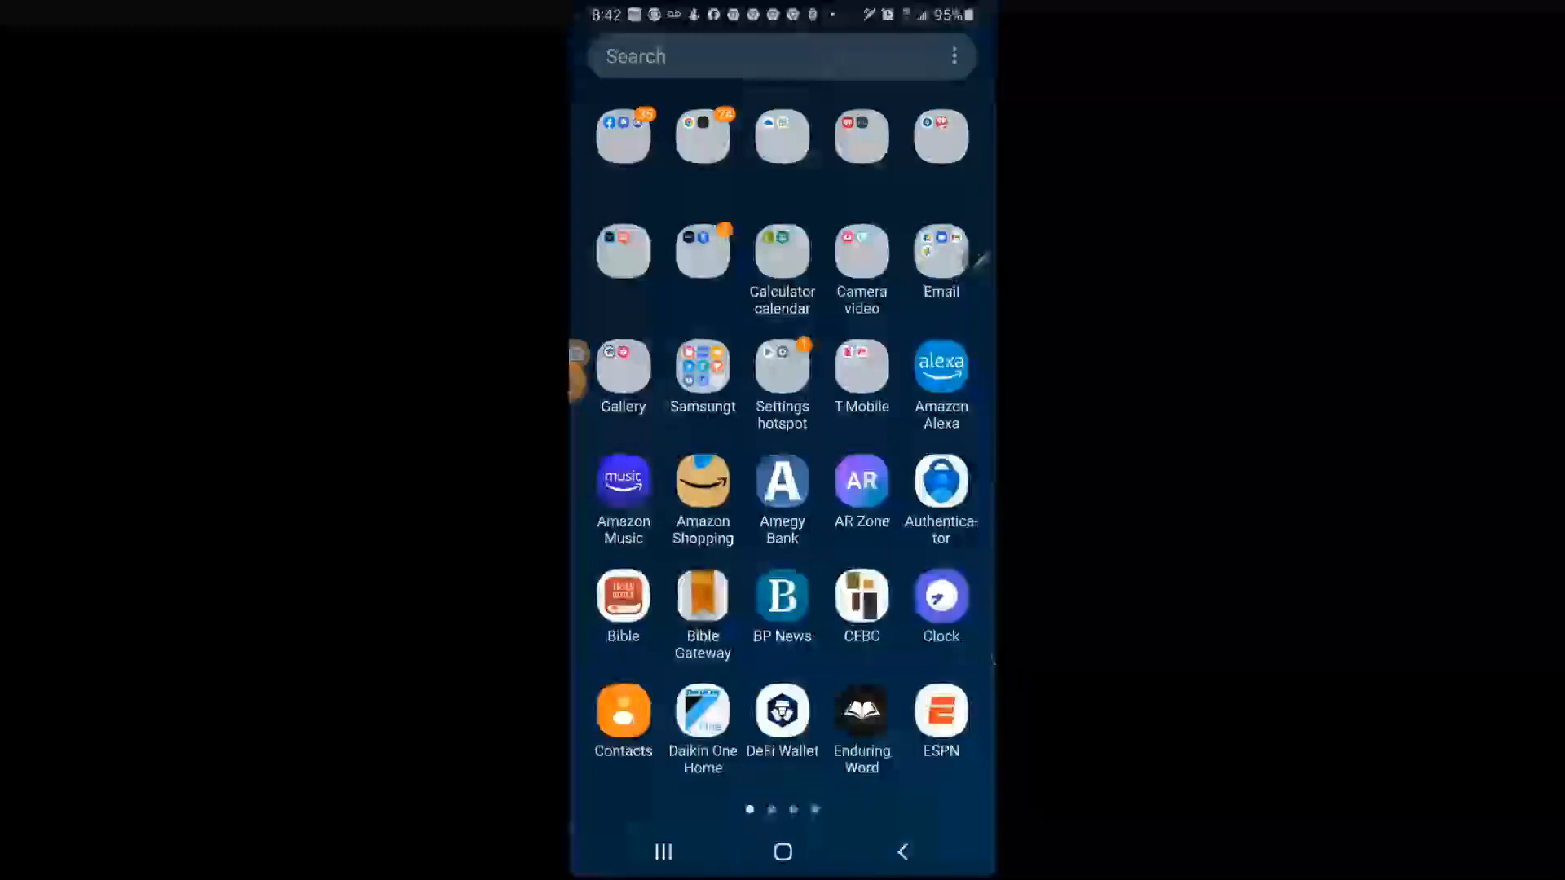
left_click(623, 606)
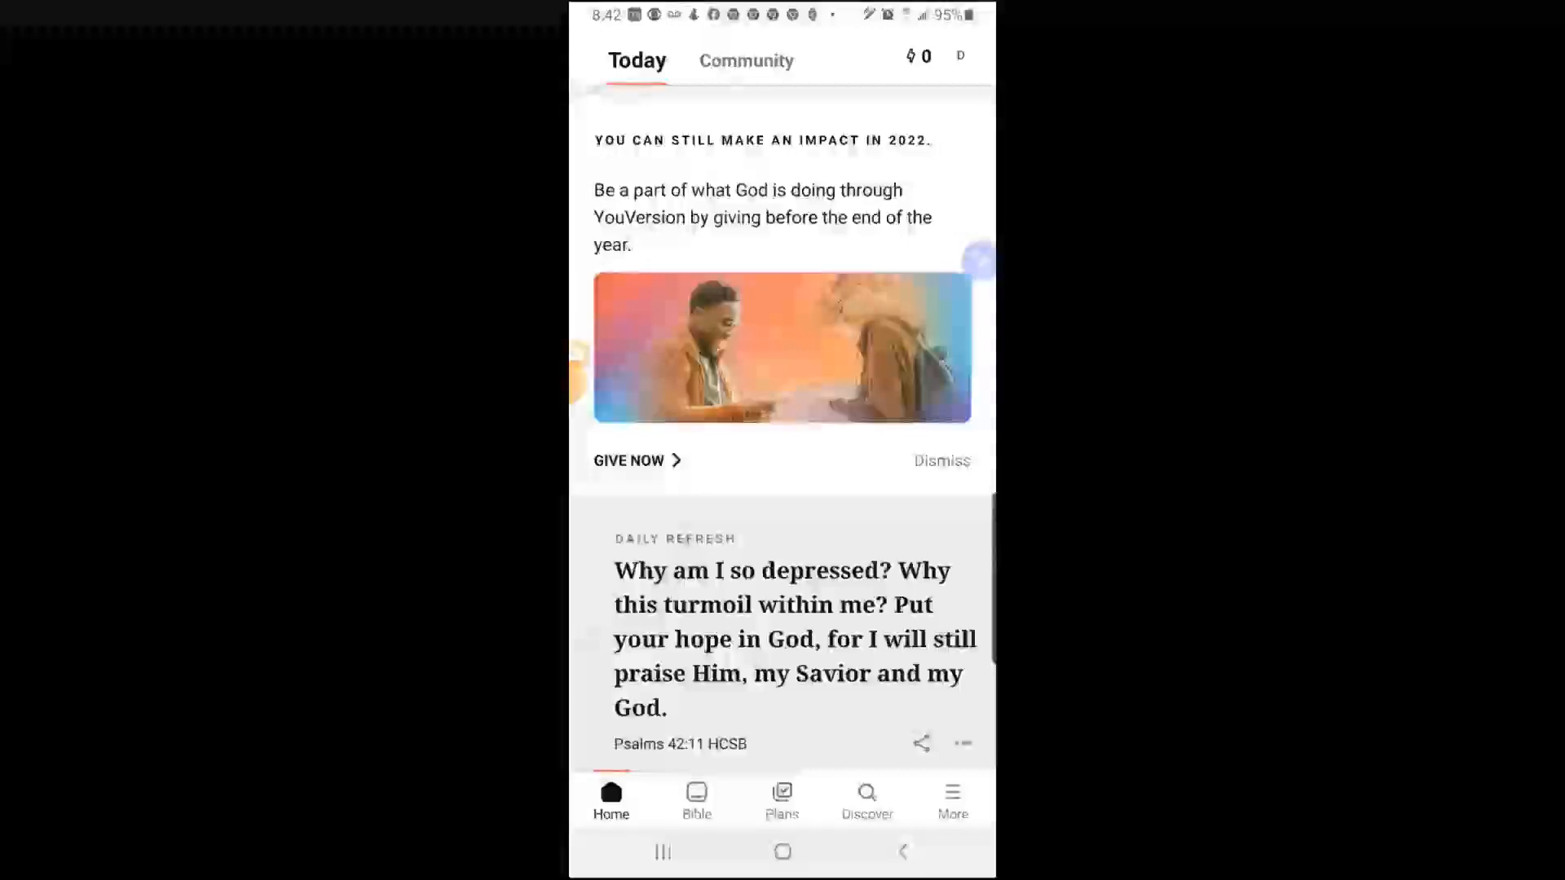
left_click(781, 799)
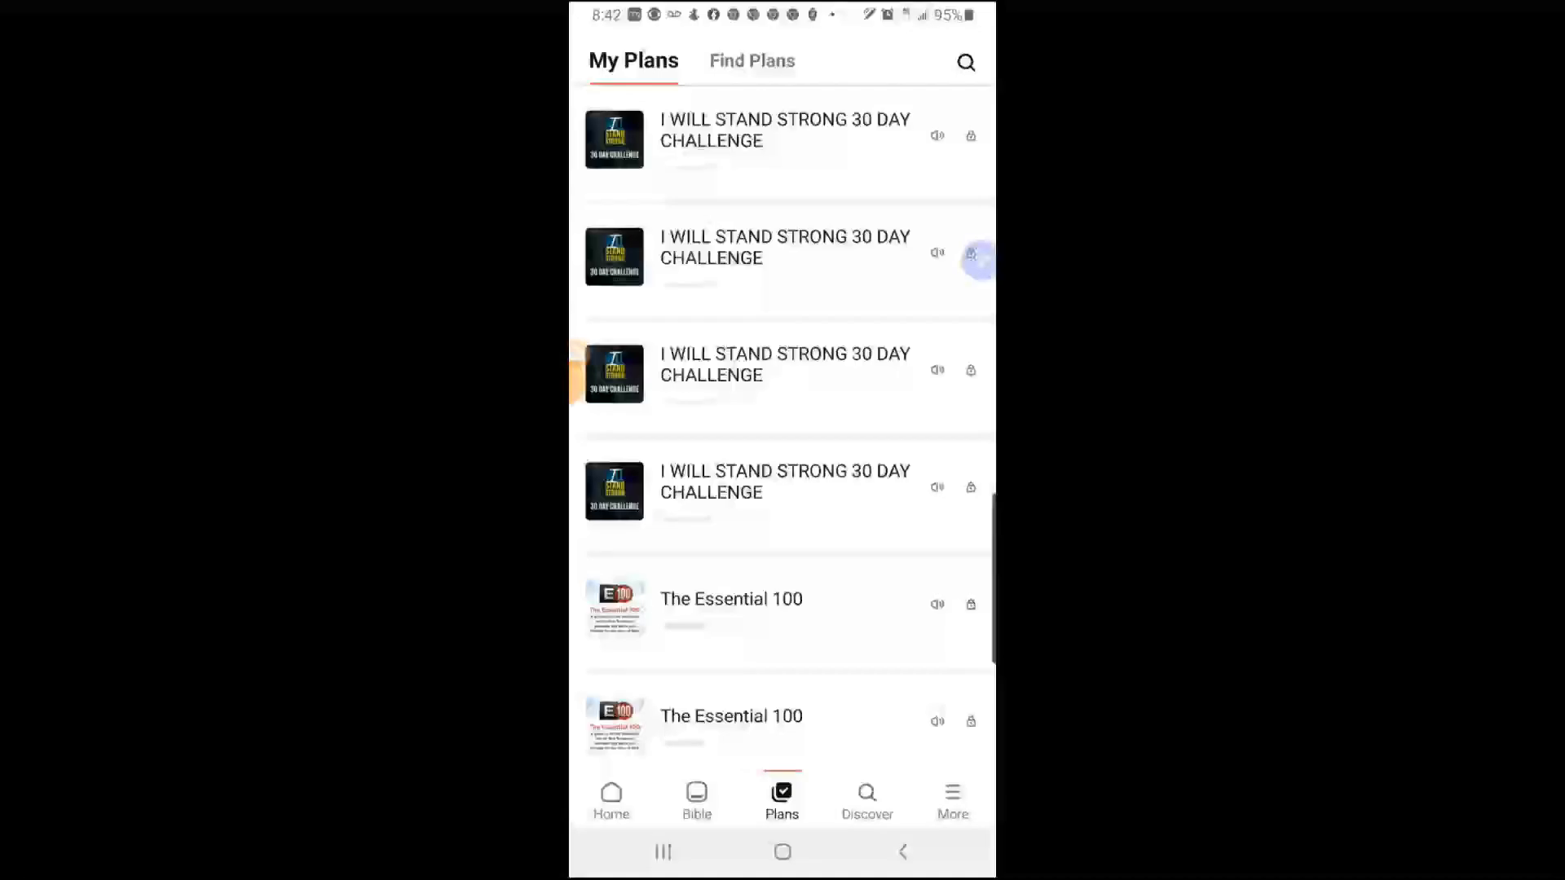